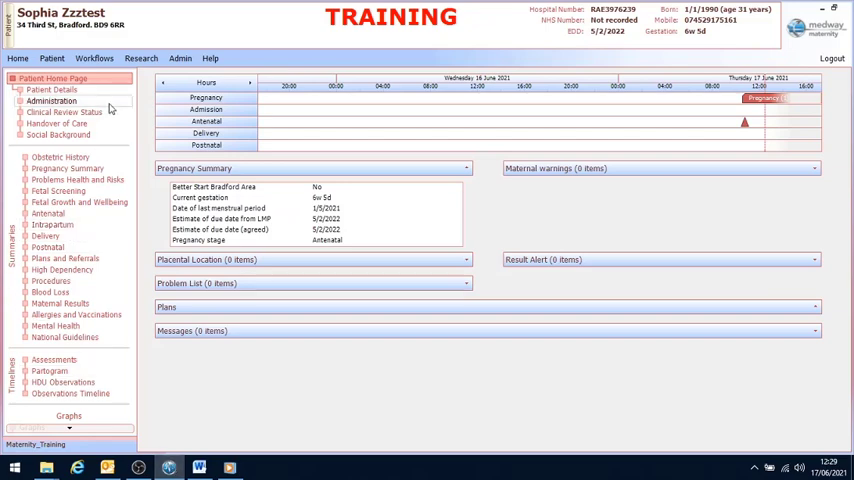
- Start the Full Booking Assessment workflow from the Antenatal Booking workflows list
{"action": "left_click", "coordinate": [94, 58]}
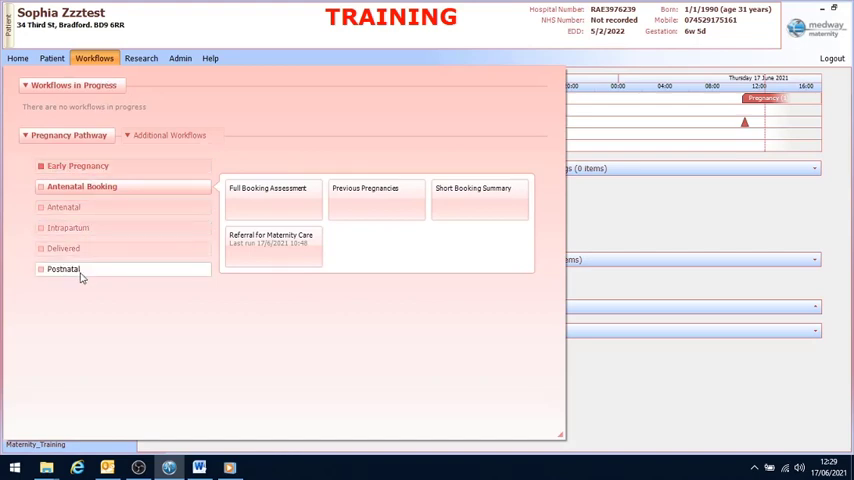
{"action": "mouse_move", "coordinate": [68, 228]}
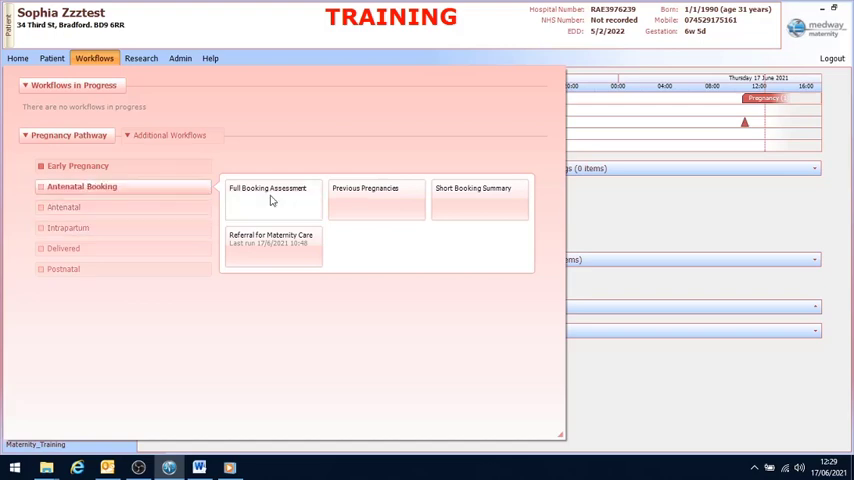
{"action": "left_click", "coordinate": [268, 192]}
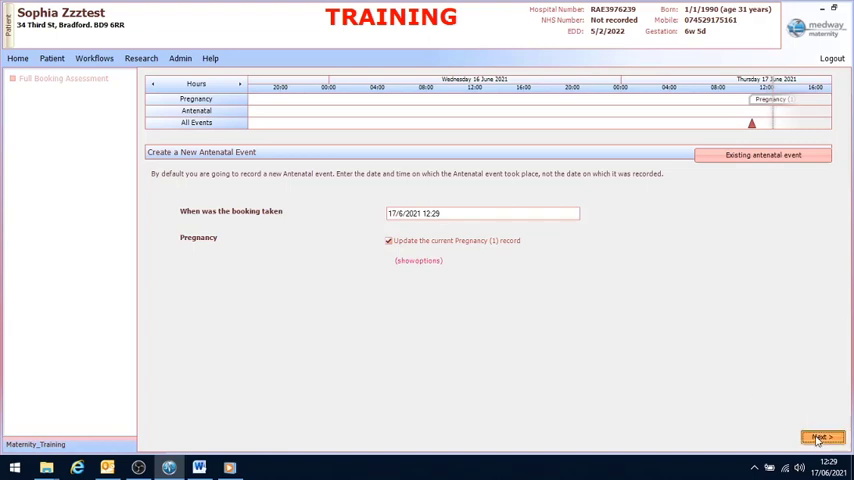
- Create the antenatal event and record location Community maternity clinic with Self referral as the source
{"action": "left_click", "coordinate": [820, 436]}
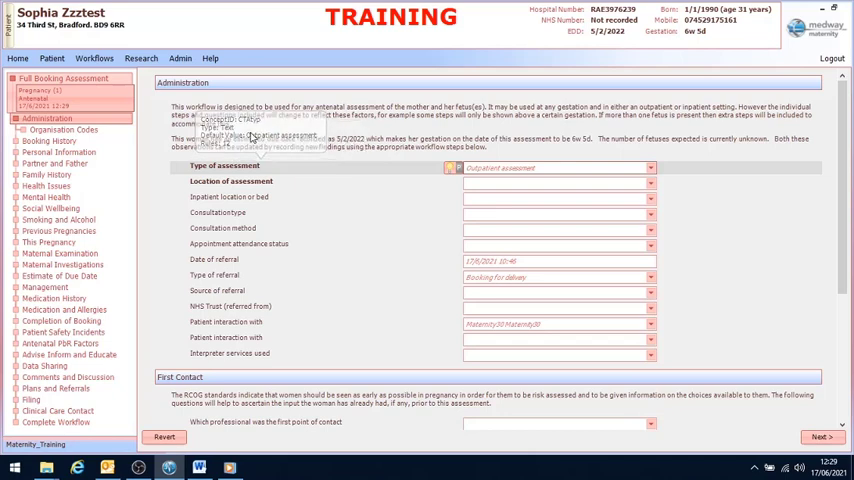
{"action": "mouse_move", "coordinate": [292, 76]}
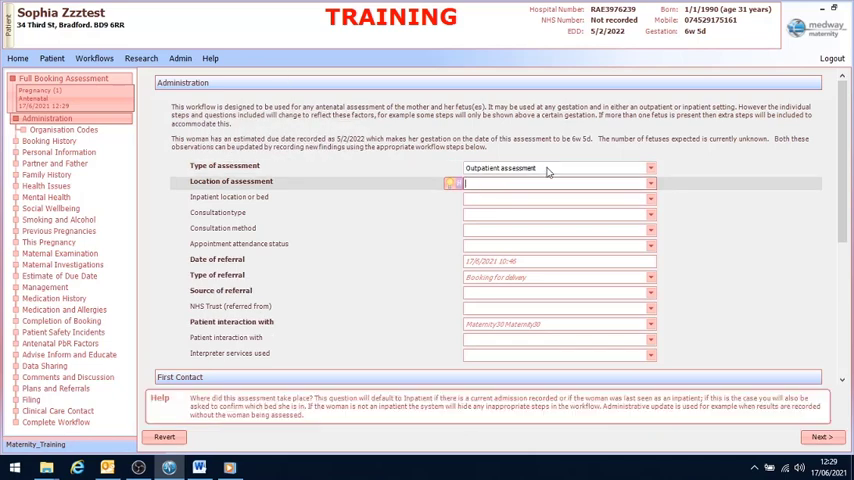
{"action": "left_click", "coordinate": [650, 168]}
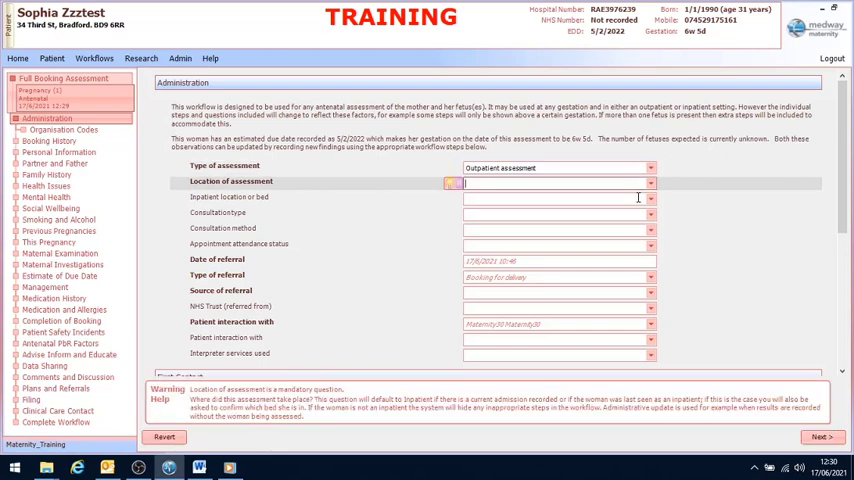
{"action": "left_click", "coordinate": [650, 184]}
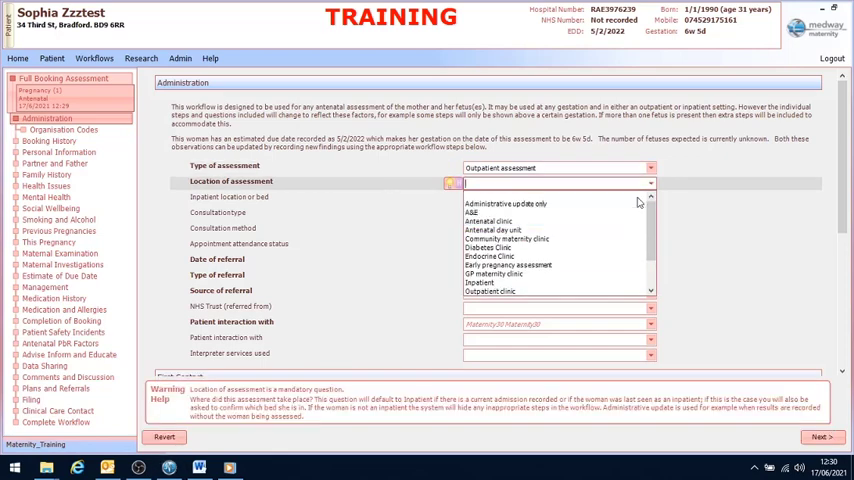
{"action": "mouse_move", "coordinate": [506, 240]}
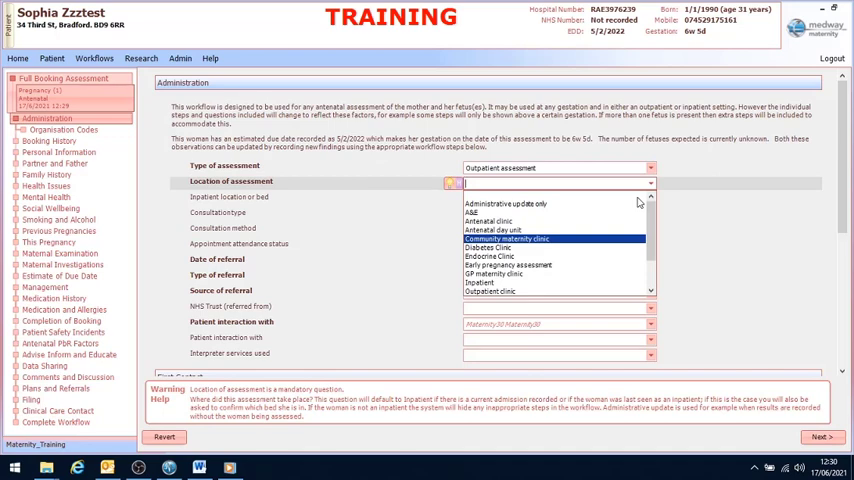
{"action": "left_click", "coordinate": [504, 238]}
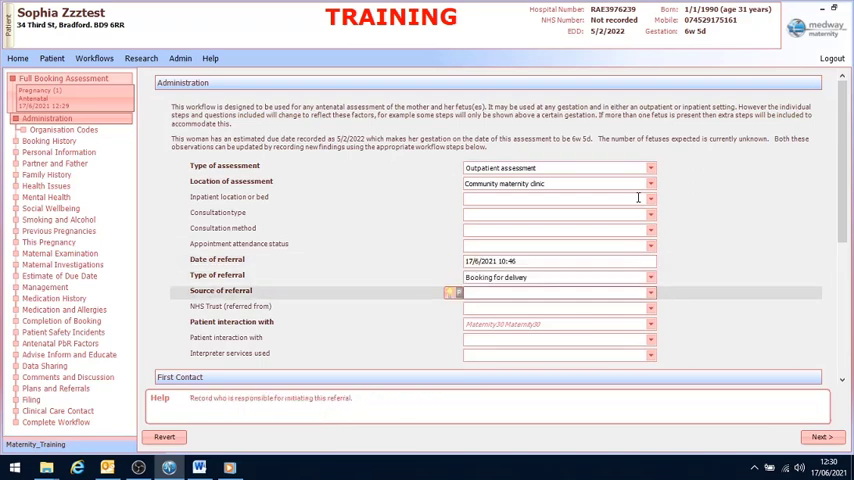
{"action": "left_click", "coordinate": [650, 292]}
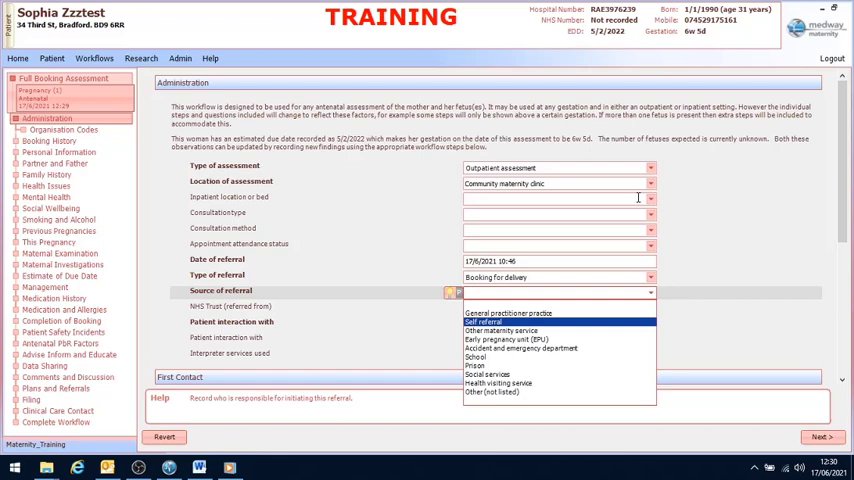
{"action": "left_click", "coordinate": [482, 320]}
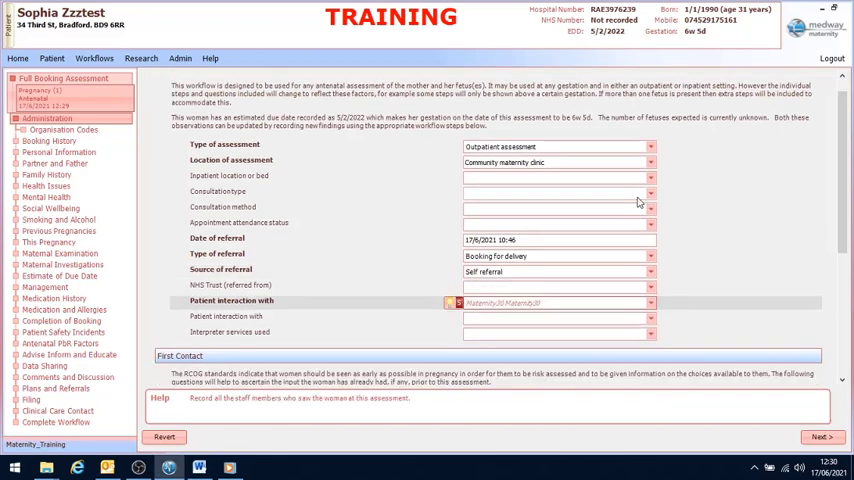
{"action": "scroll", "scroll_direction": "down", "scroll_amount": 3}
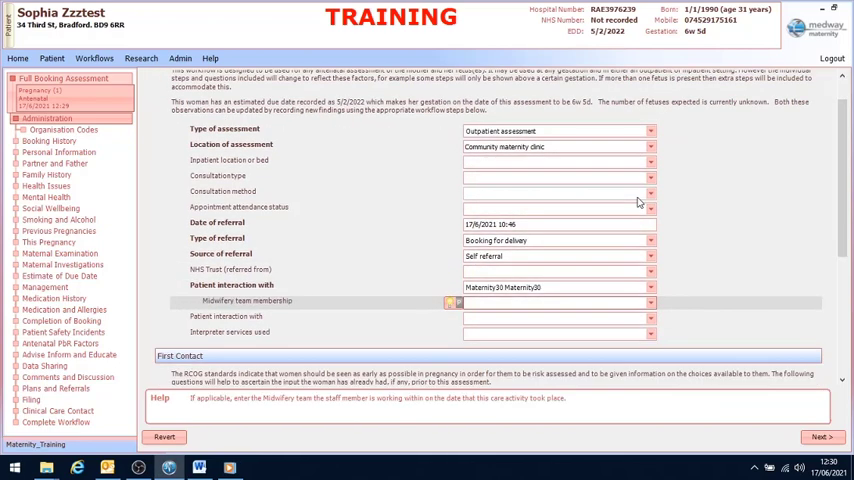
{"action": "scroll", "scroll_direction": "down", "scroll_amount": 3}
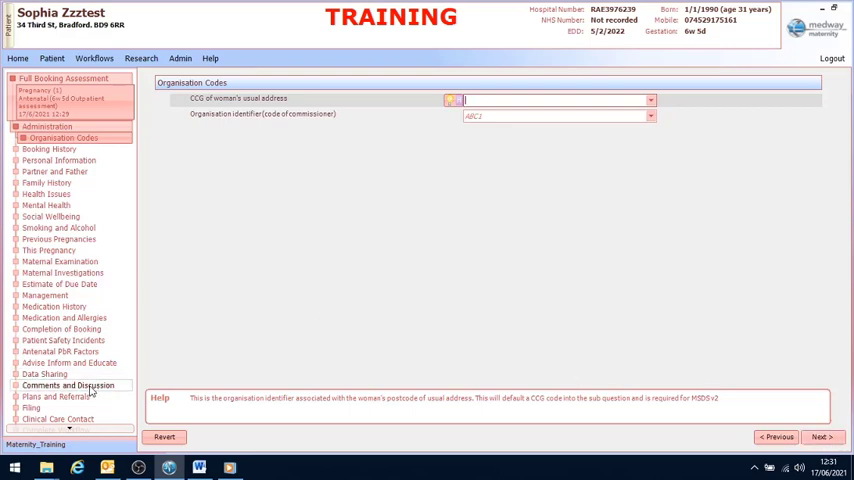
- Visit Comments and Disclosures, then return to the Administration details
{"action": "left_click", "coordinate": [68, 384]}
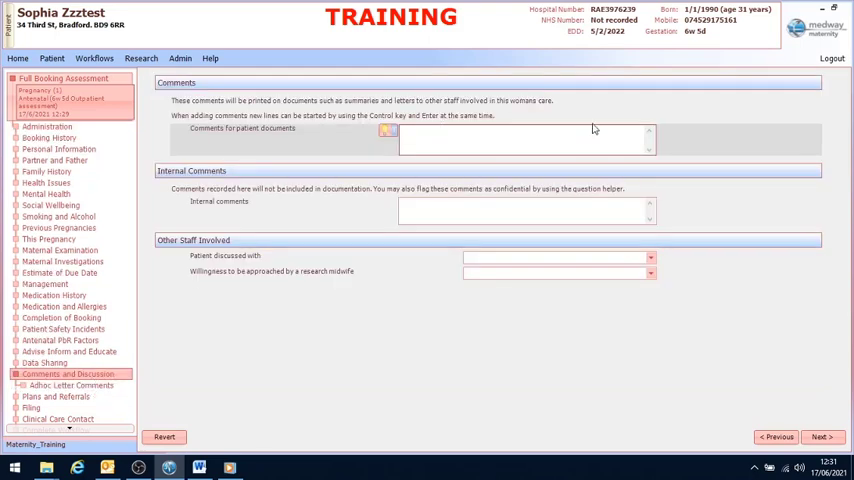
{"action": "mouse_move", "coordinate": [490, 96]}
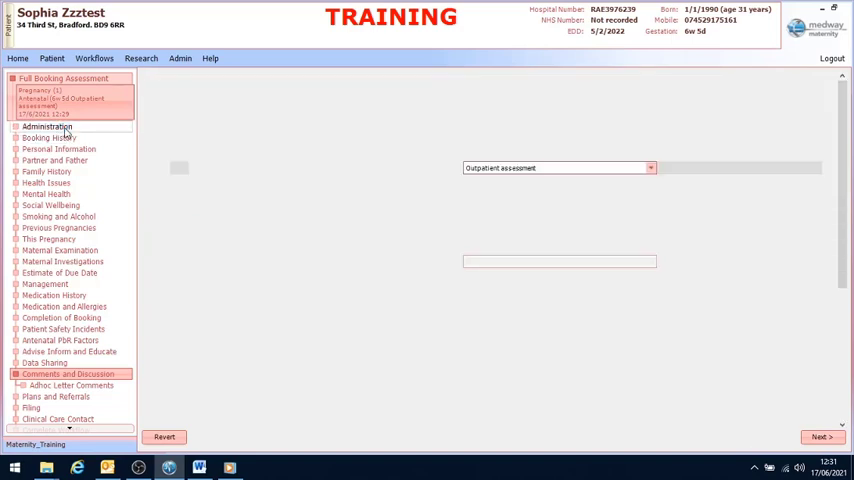
{"action": "left_click", "coordinate": [46, 128]}
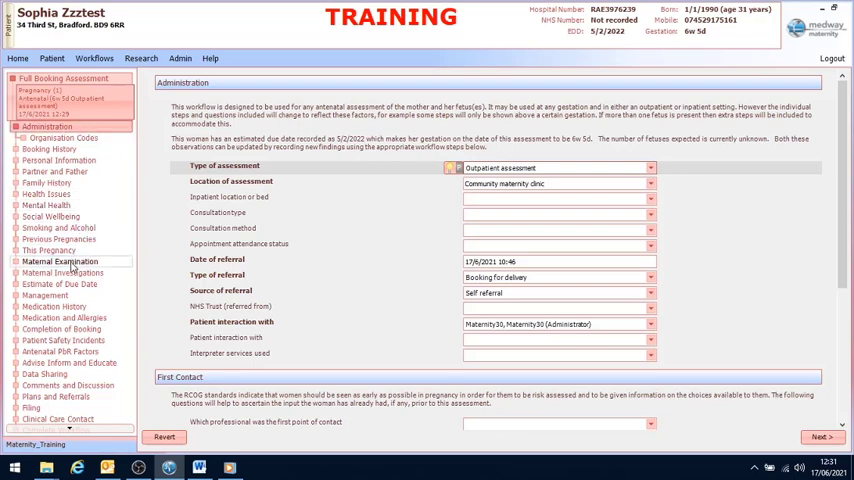
- Record height 1.6 and weight 60 in Maternal Examination, giving BMI 23.4, and continue
{"action": "left_click", "coordinate": [58, 260]}
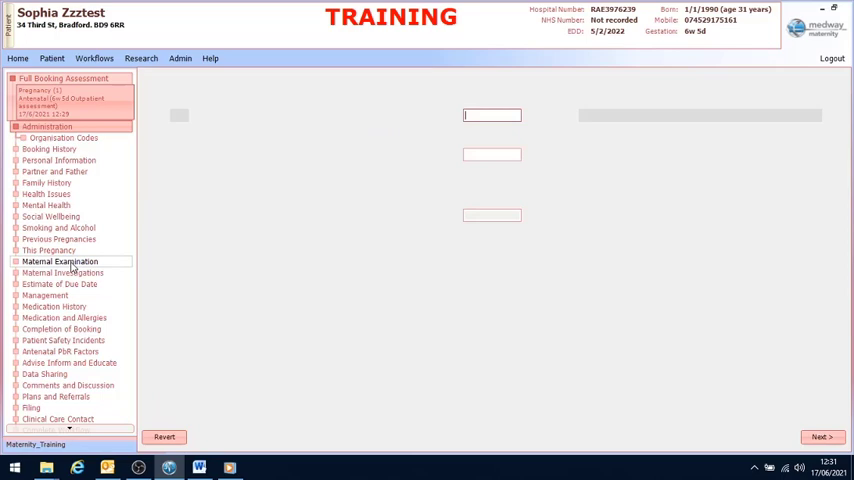
{"action": "left_click", "coordinate": [58, 250]}
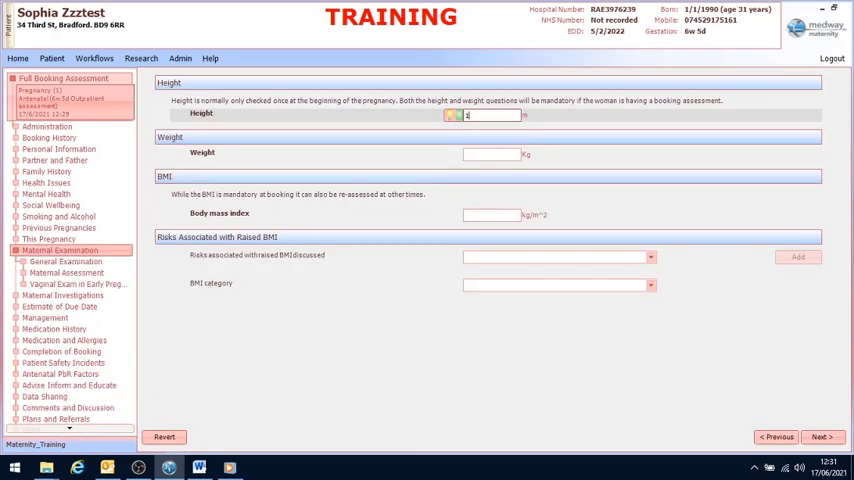
{"action": "type", "text": "1.6"}
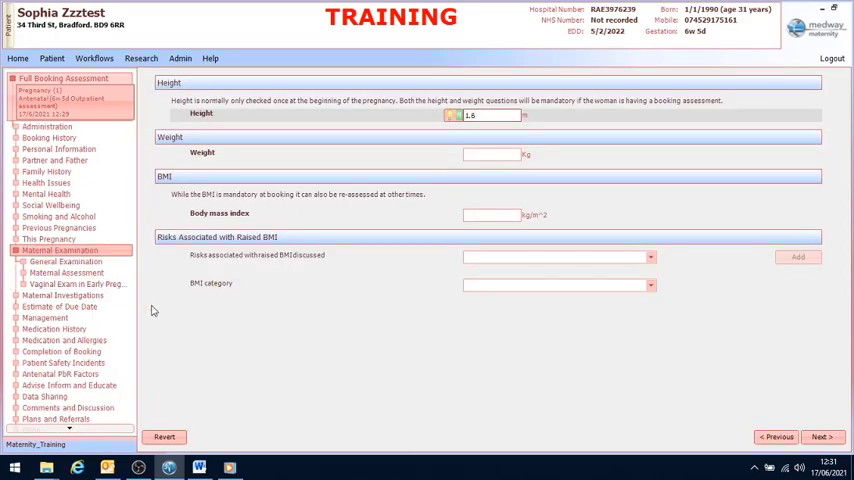
{"action": "left_click", "coordinate": [490, 154]}
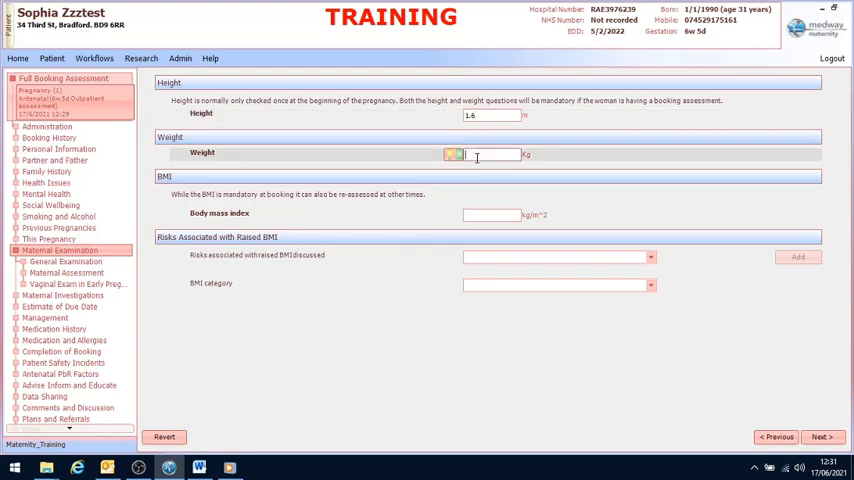
{"action": "type", "text": "60"}
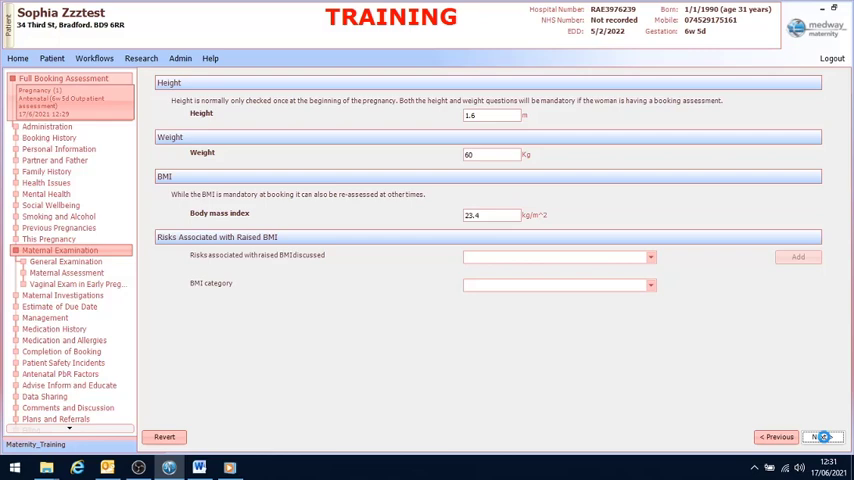
{"action": "left_click", "coordinate": [820, 436]}
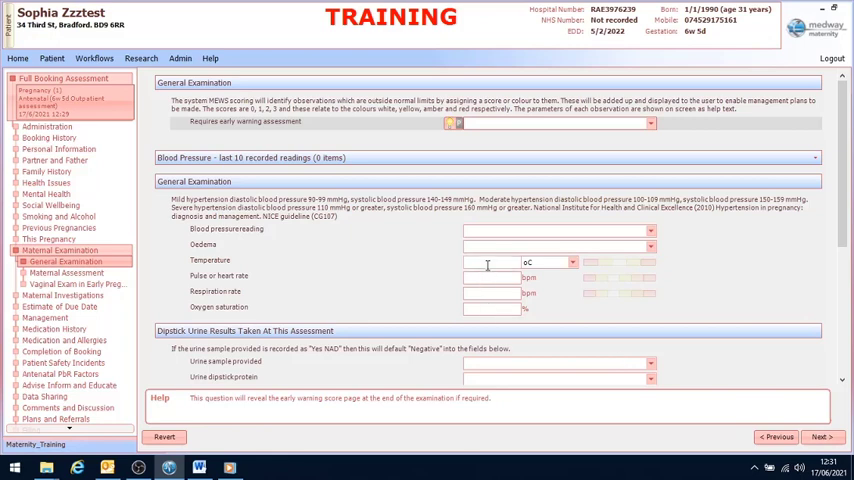
- Record a temperature of 37 on the General Examination page
{"action": "left_click", "coordinate": [488, 260]}
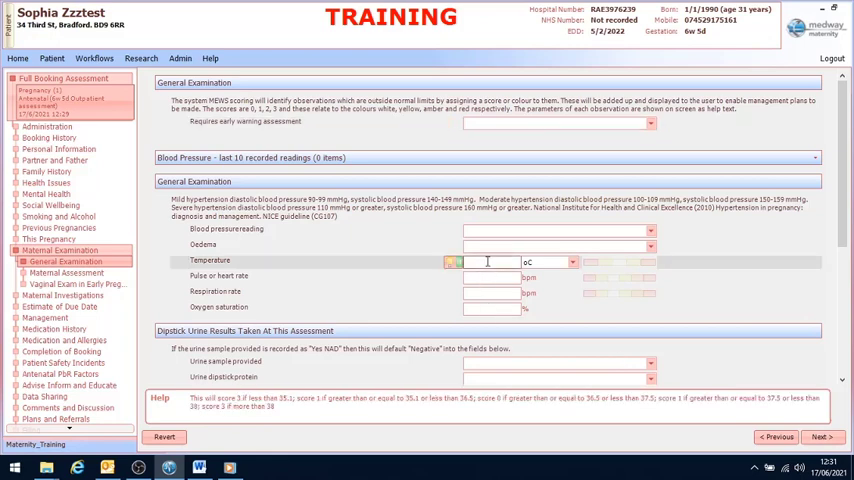
{"action": "type", "text": "37"}
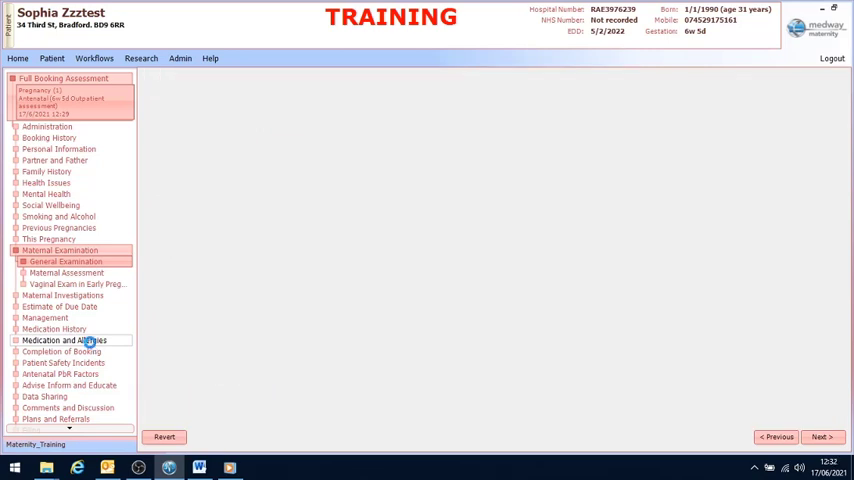
- In Medication and Allergies, mark new allergies identified and pick the patient's allergen from the list
{"action": "left_click", "coordinate": [64, 340]}
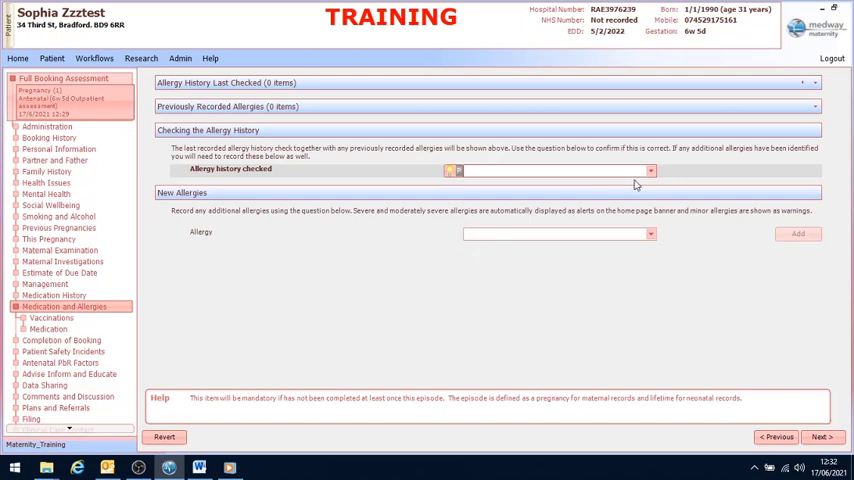
{"action": "left_click", "coordinate": [650, 168]}
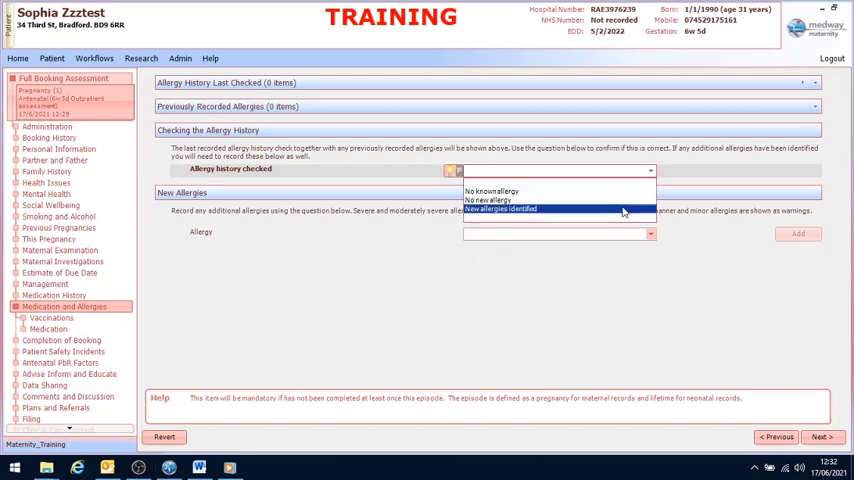
{"action": "left_click", "coordinate": [500, 208]}
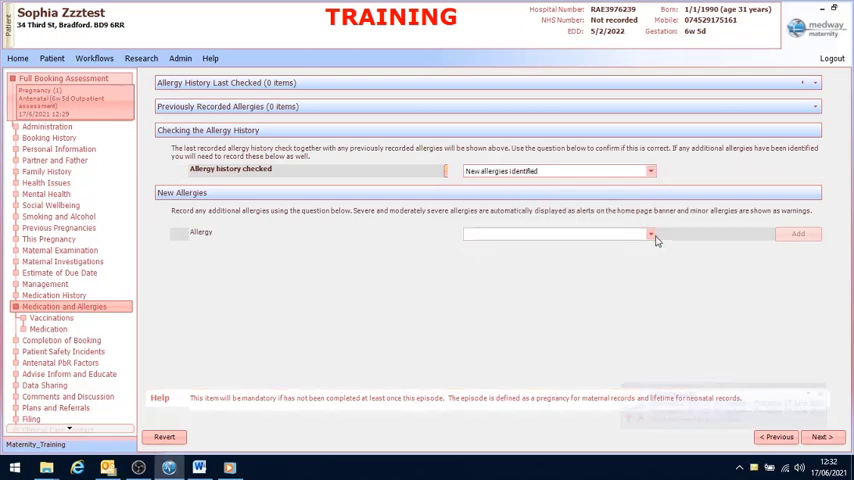
{"action": "left_click", "coordinate": [652, 232]}
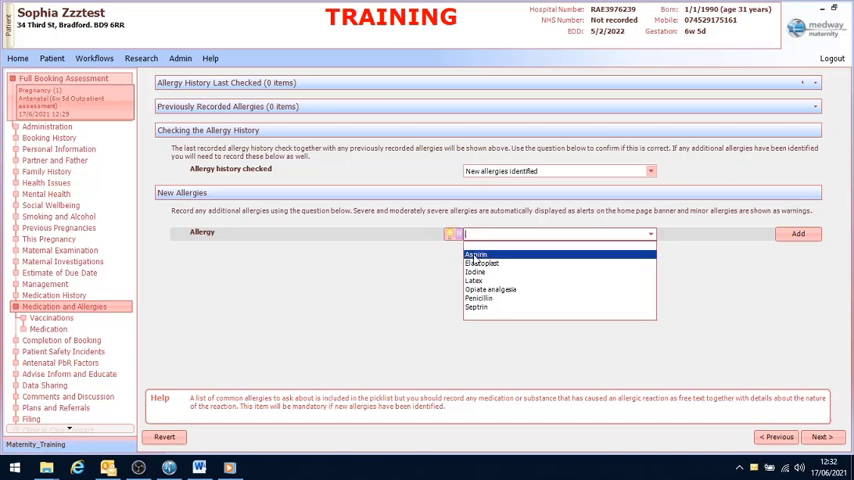
{"action": "left_click", "coordinate": [476, 252]}
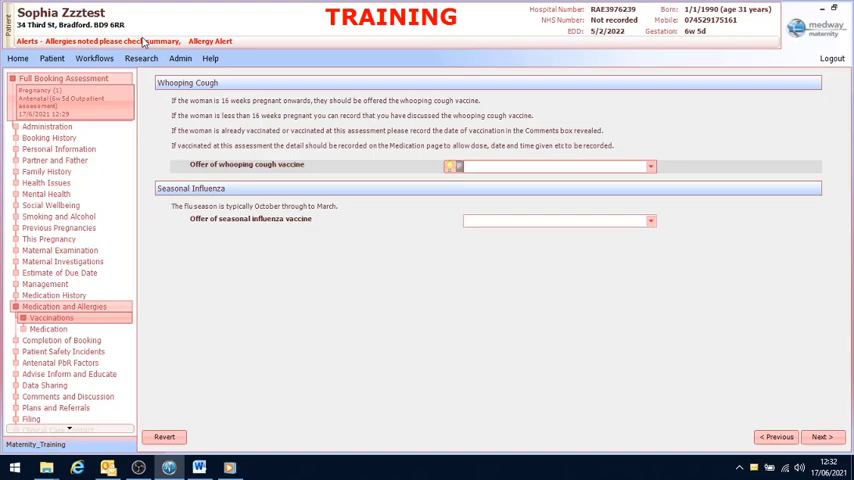
{"action": "mouse_move", "coordinate": [210, 40]}
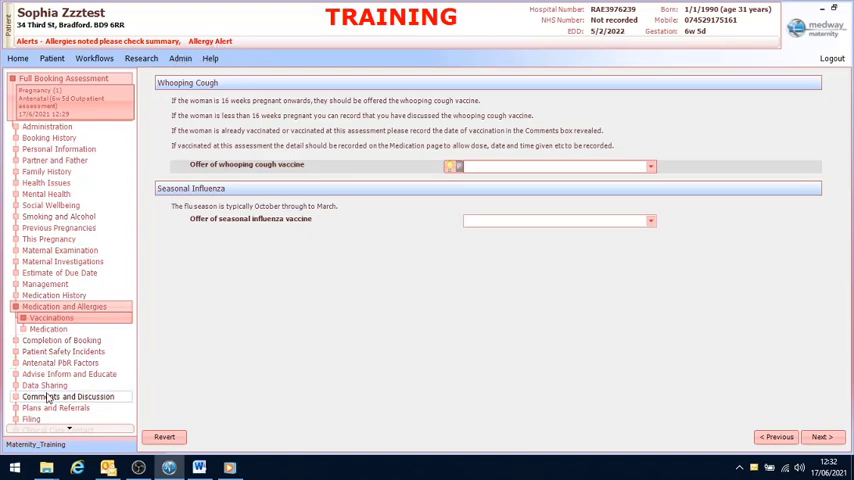
- Enter internal comment 'Partner is abusive', mark it Confidential and link it to the patient alert
{"action": "left_click", "coordinate": [68, 396]}
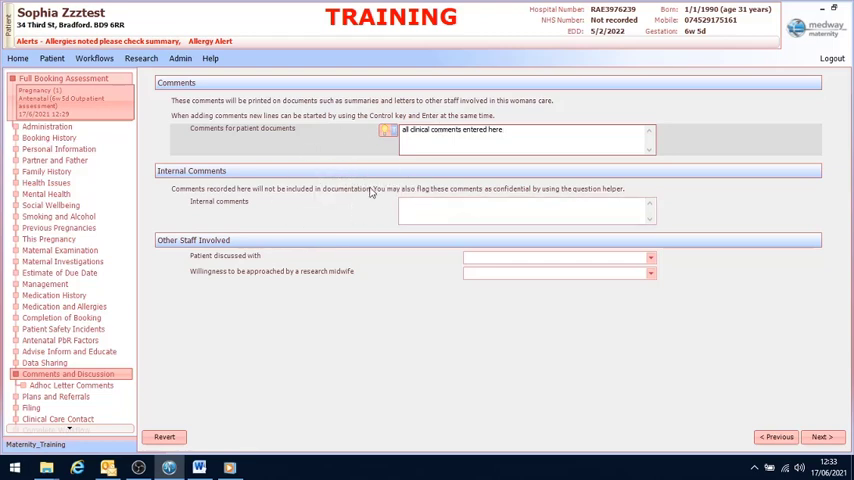
{"action": "mouse_move", "coordinate": [238, 192]}
{"action": "type", "text": "partner "}
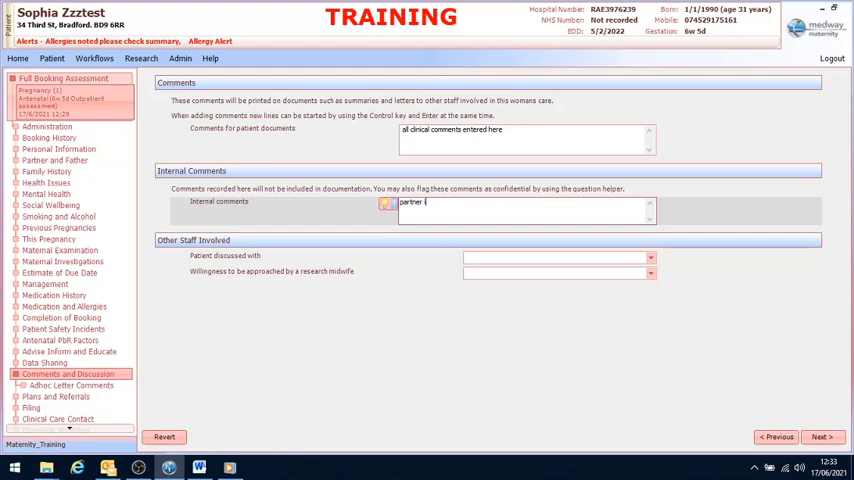
{"action": "type", "text": "is abusive"}
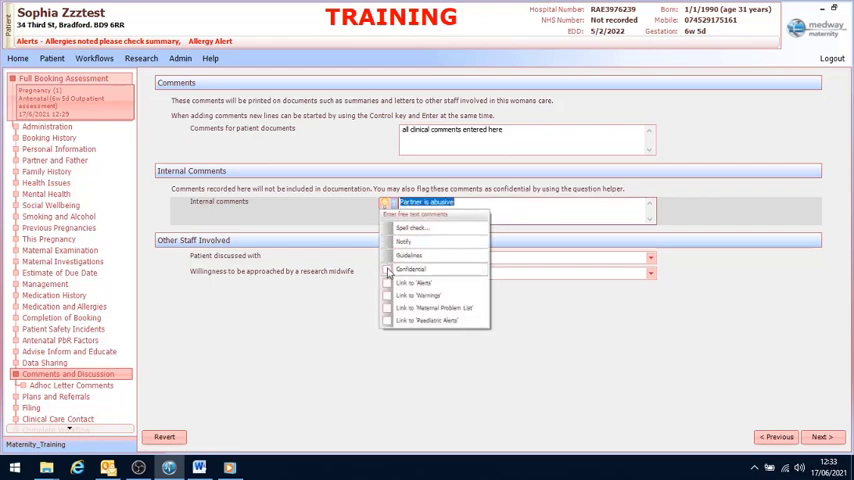
{"action": "left_click", "coordinate": [384, 204]}
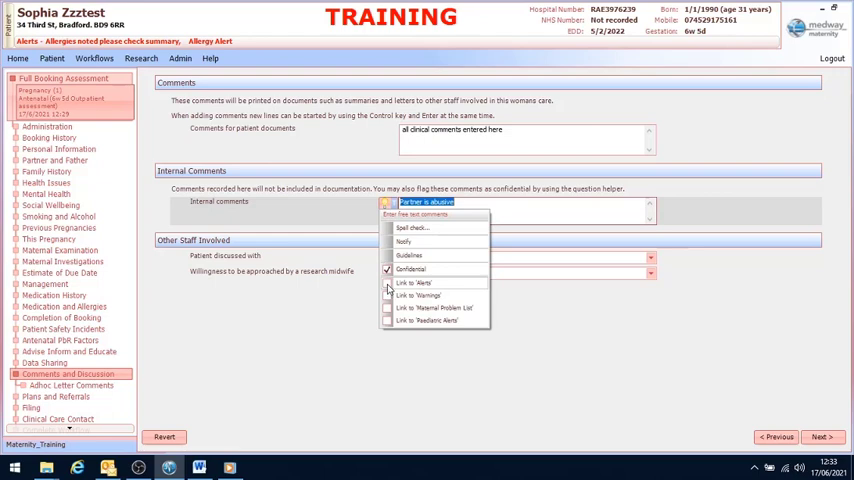
{"action": "left_click", "coordinate": [416, 282]}
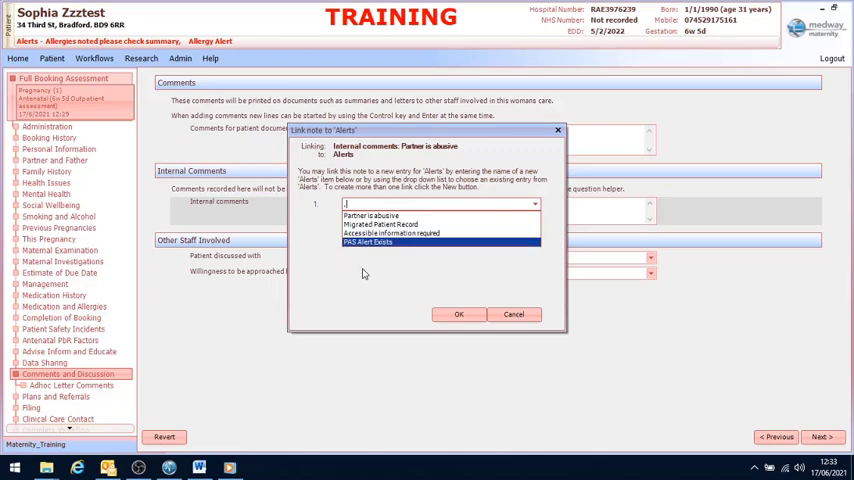
{"action": "left_click", "coordinate": [458, 314]}
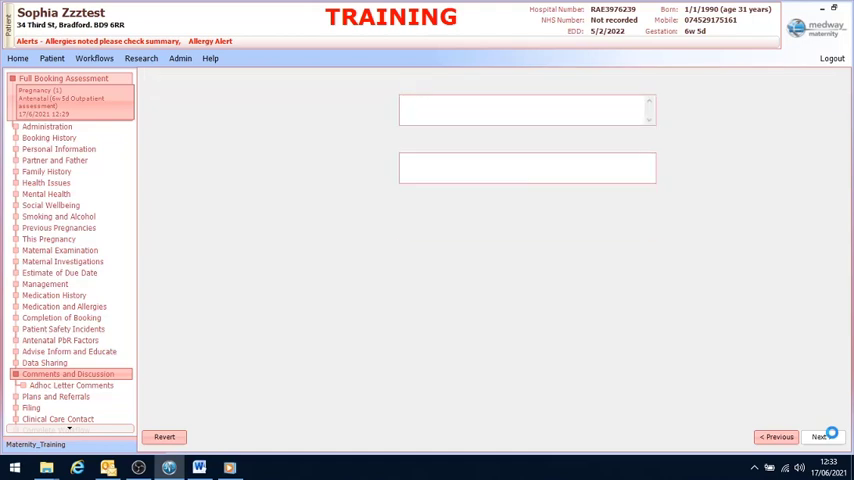
- In Adhoc Letter Comments, reveal the confidential comment with the password and acknowledge the Confidential Data Revealed box
{"action": "left_click", "coordinate": [72, 384]}
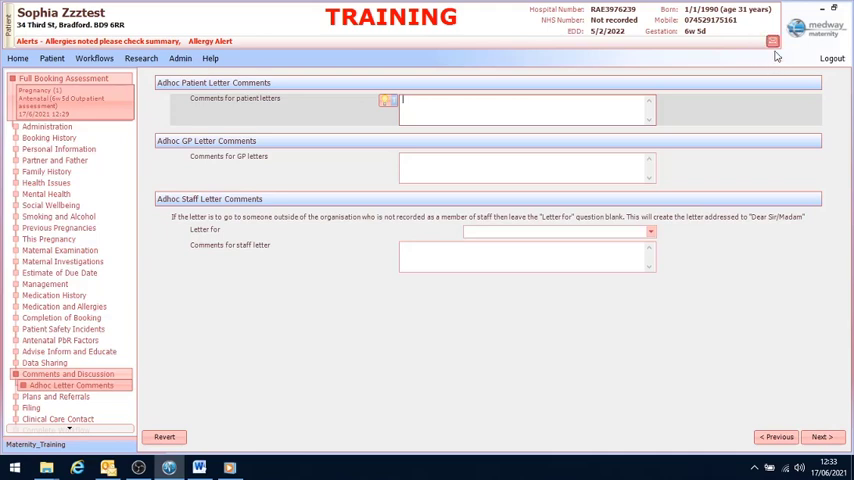
{"action": "left_click", "coordinate": [772, 40]}
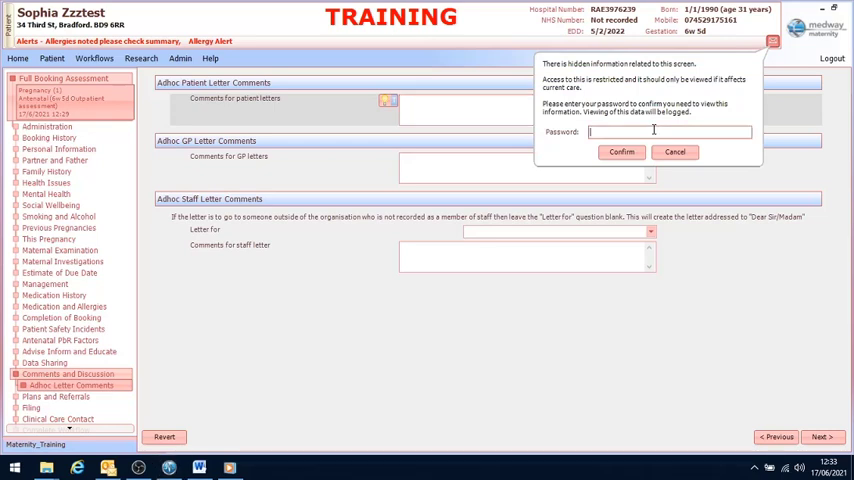
{"action": "type", "text": "••••••"}
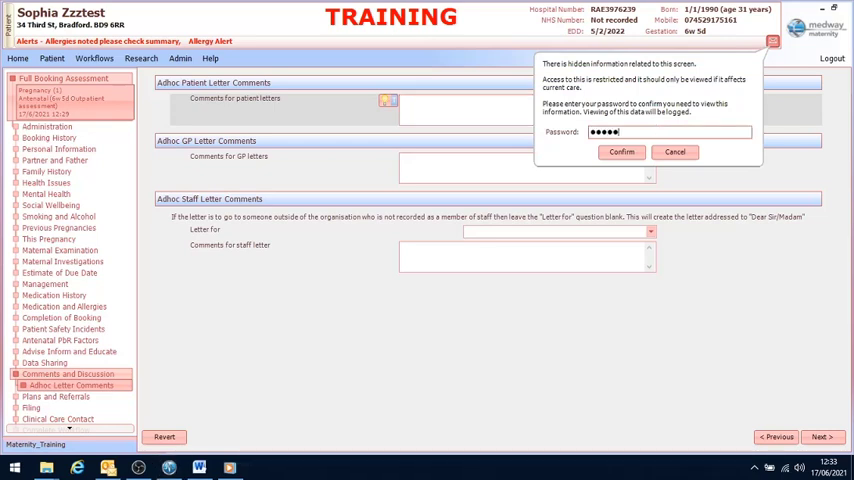
{"action": "type", "text": "••••"}
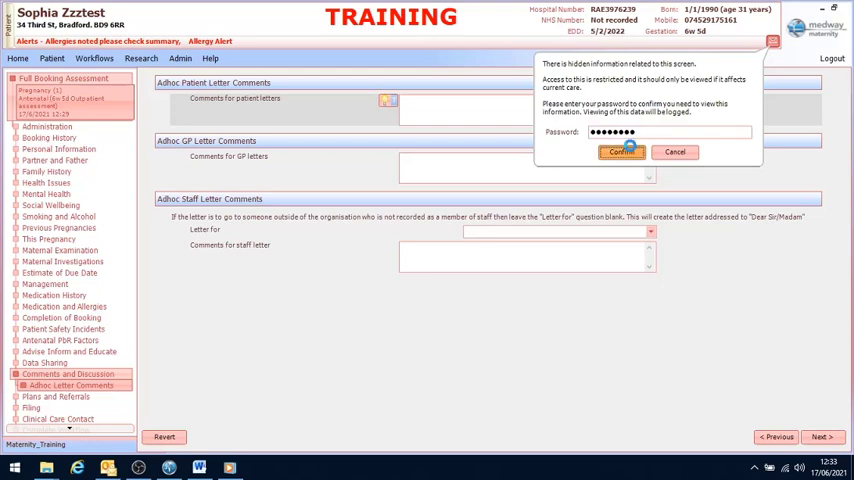
{"action": "left_click", "coordinate": [620, 152]}
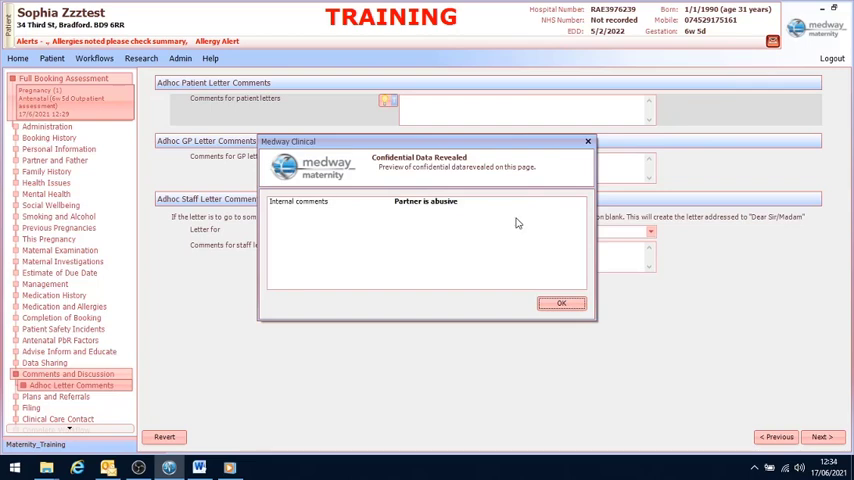
{"action": "left_click", "coordinate": [560, 304]}
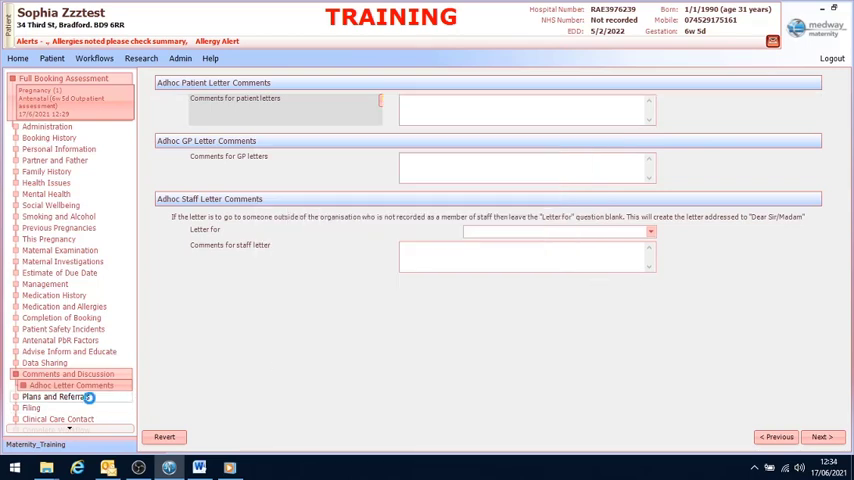
- Add a Midwife review plan noting blood pressure is high, Normal priority, reviewed every 1 week
{"action": "left_click", "coordinate": [54, 396]}
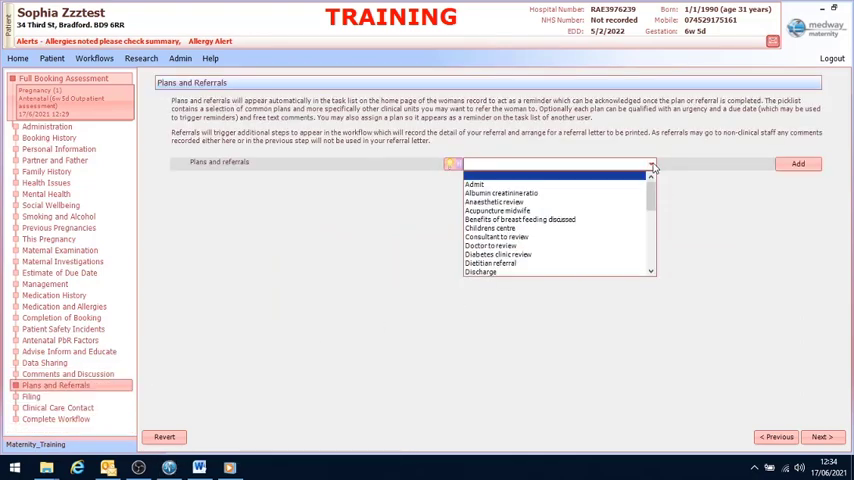
{"action": "type", "text": "m"}
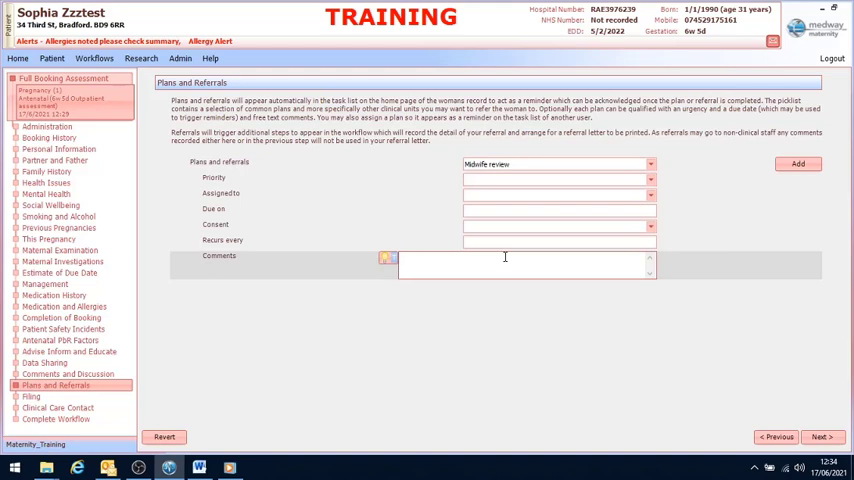
{"action": "type", "text": "blood pressure"}
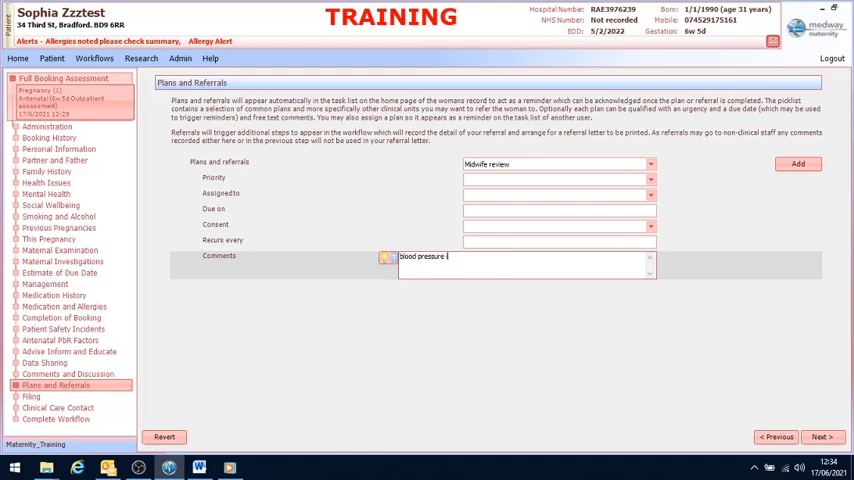
{"action": "type", "text": "is high"}
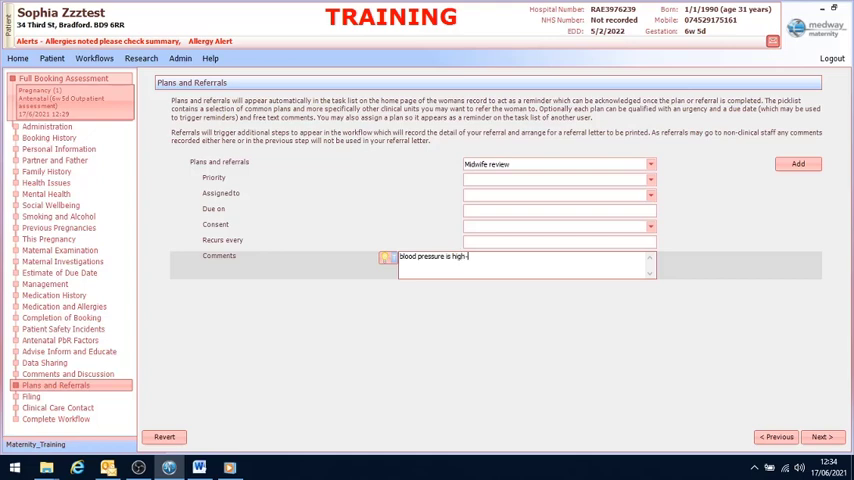
{"action": "type", "text": "please check weekly"}
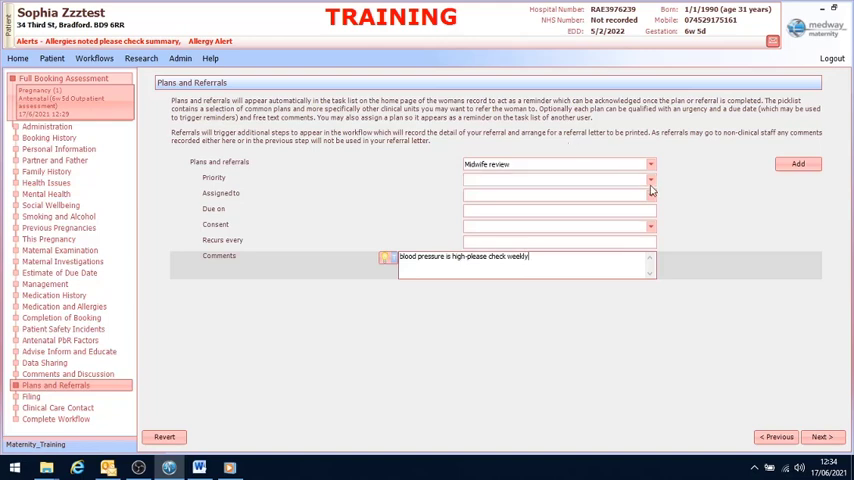
{"action": "left_click", "coordinate": [652, 178]}
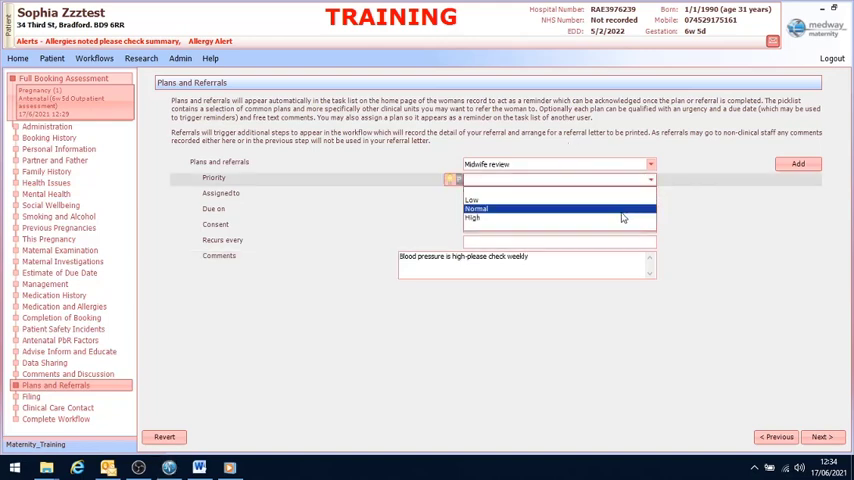
{"action": "left_click", "coordinate": [476, 208]}
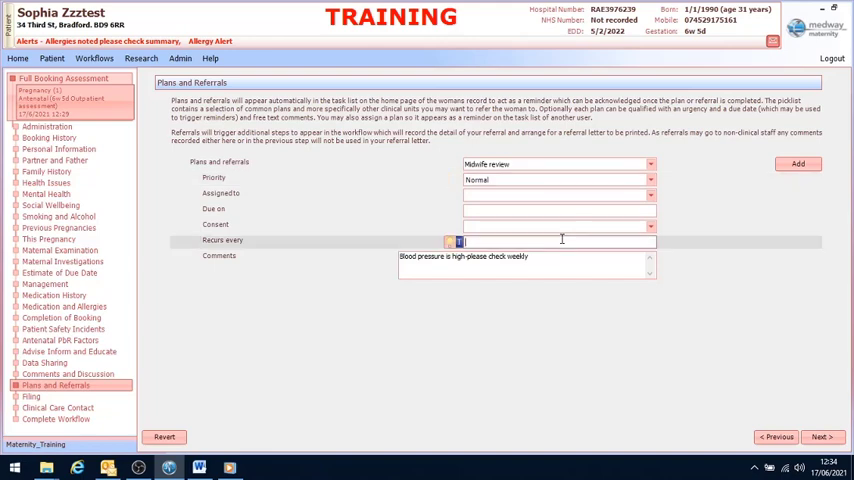
{"action": "type", "text": "1 week"}
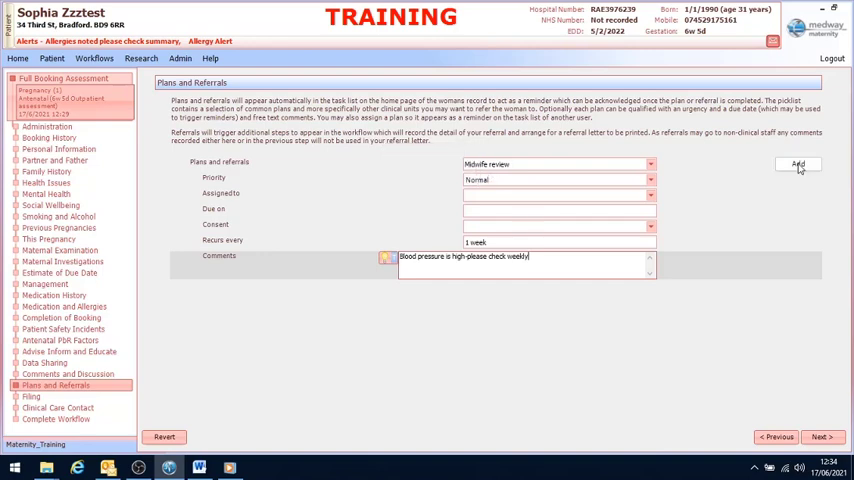
{"action": "left_click", "coordinate": [796, 164]}
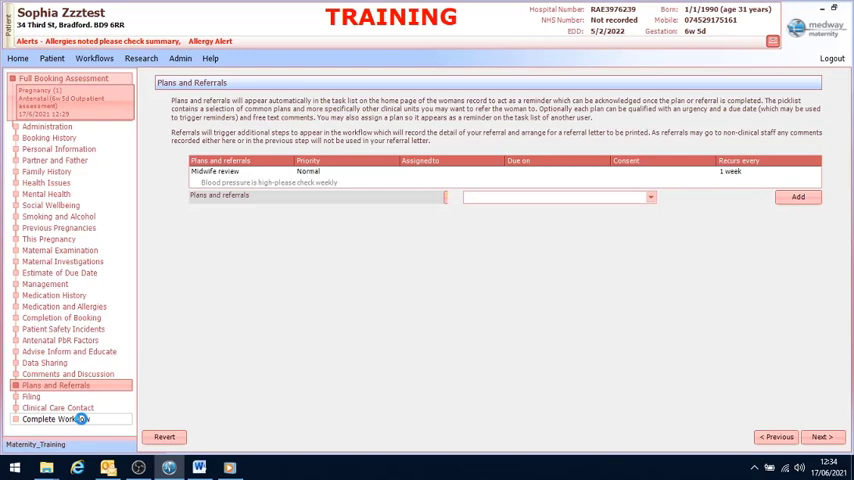
- In Complete Workflow's Smoking and Alcohol page, set carbon monoxide consent to Yes and level 1
{"action": "left_click", "coordinate": [56, 420]}
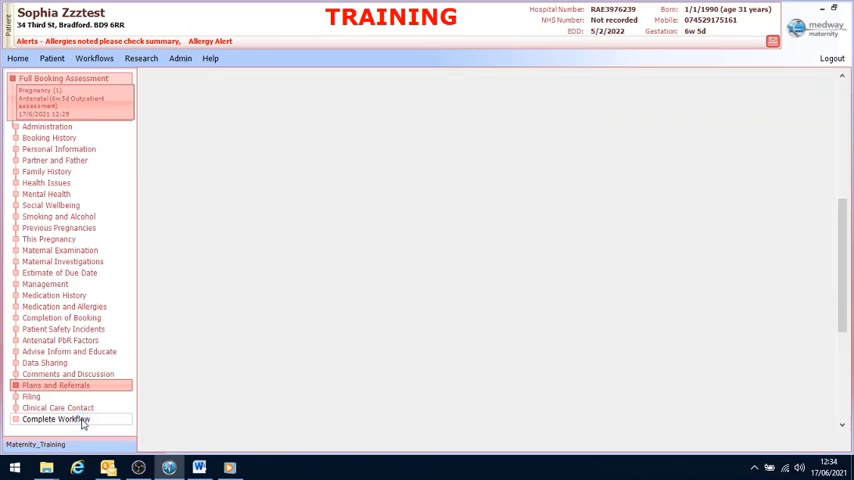
{"action": "left_click", "coordinate": [56, 418]}
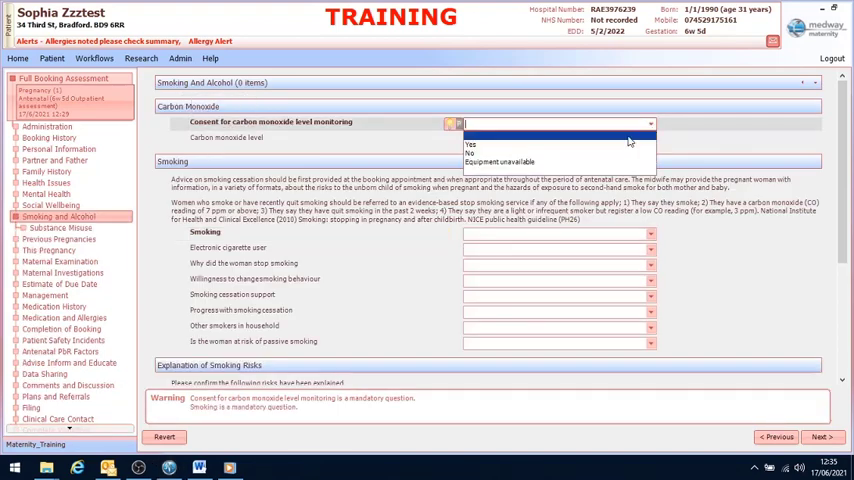
{"action": "left_click", "coordinate": [470, 144]}
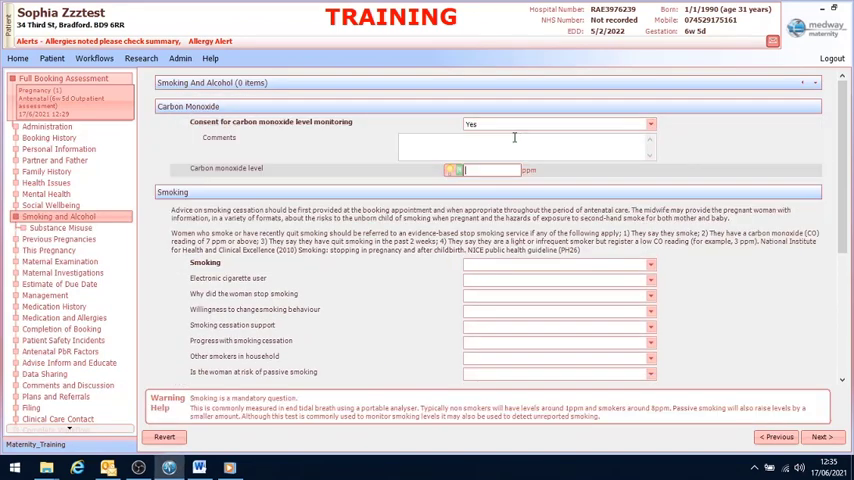
{"action": "type", "text": "1"}
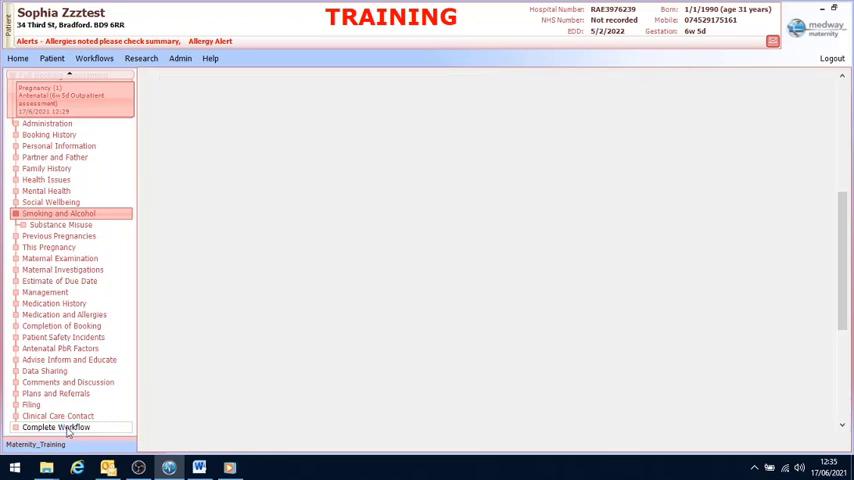
- Complete the booking workflow and print and save the ticked Pregnancy Record documents
{"action": "left_click", "coordinate": [56, 428]}
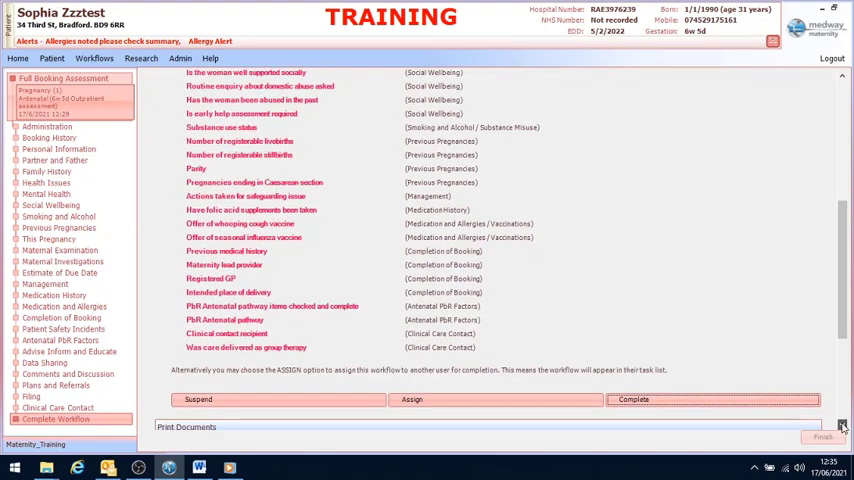
{"action": "scroll", "scroll_direction": "down", "scroll_amount": 3}
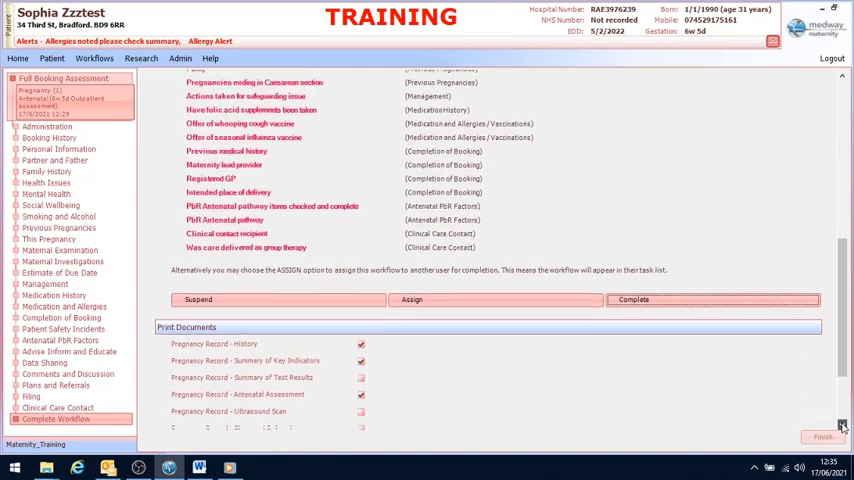
{"action": "scroll", "scroll_direction": "down", "scroll_amount": 3}
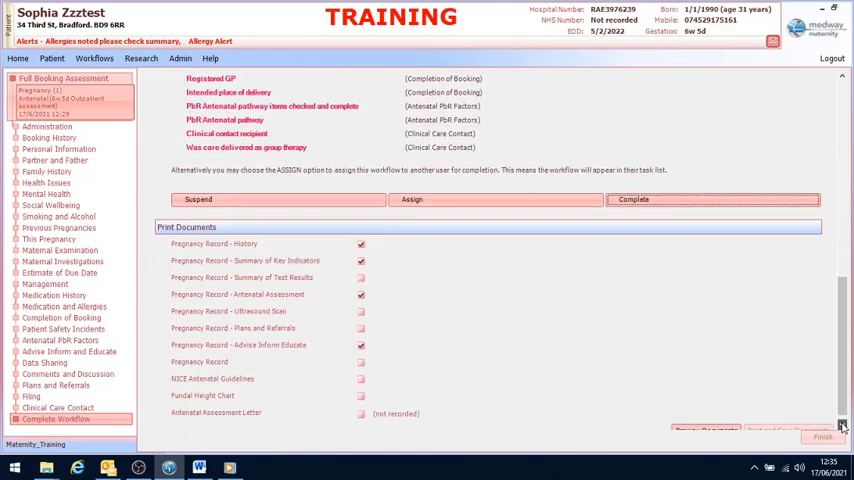
{"action": "scroll", "scroll_direction": "down", "scroll_amount": 3}
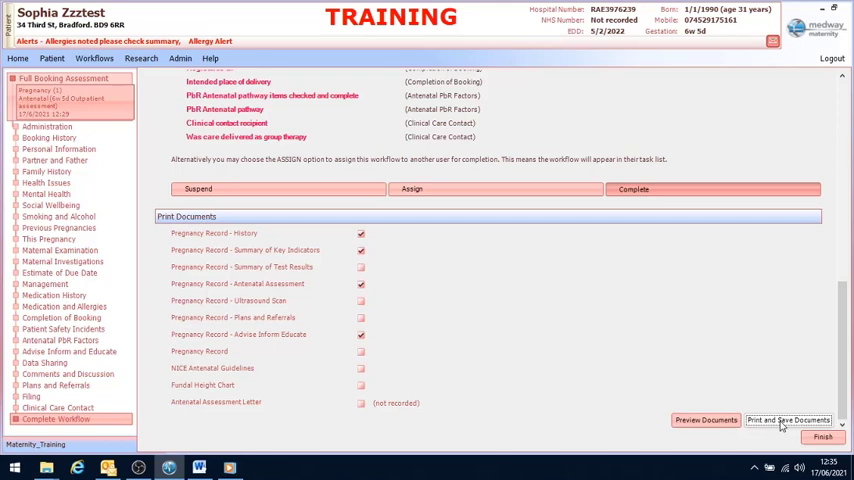
{"action": "left_click", "coordinate": [788, 420]}
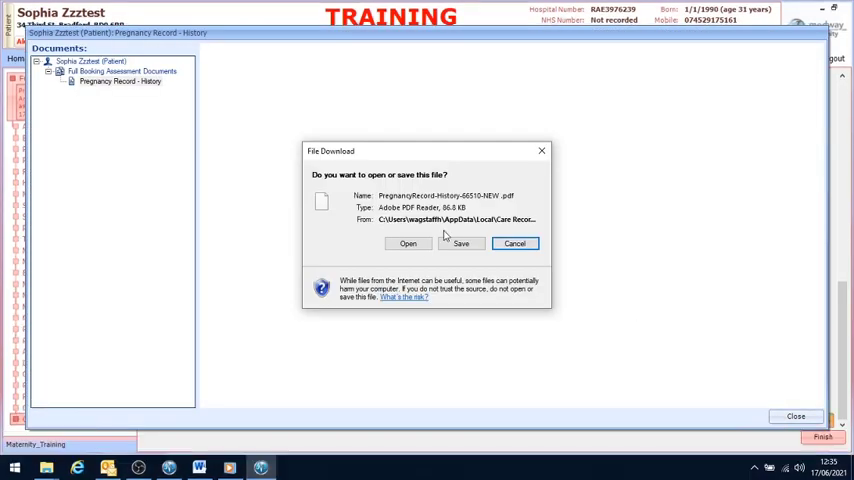
- View the downloaded Pregnancy Record - History PDF, then close the documents viewer
{"action": "left_click", "coordinate": [408, 244]}
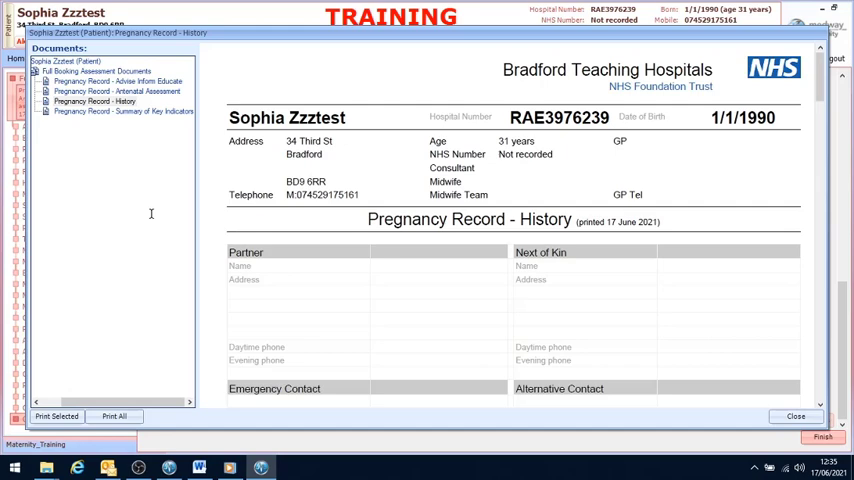
{"action": "left_click", "coordinate": [796, 416]}
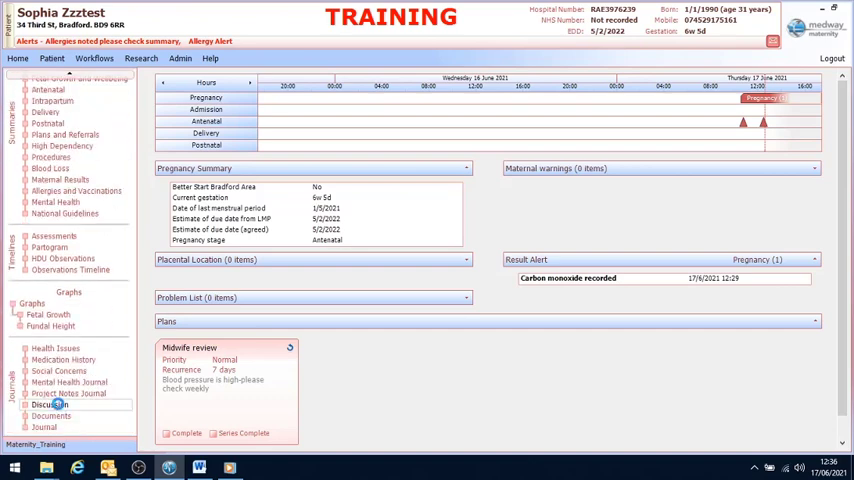
- Show the Documents/Journal list and expand the Full Booking Assessment entry's comments
{"action": "left_click", "coordinate": [48, 404]}
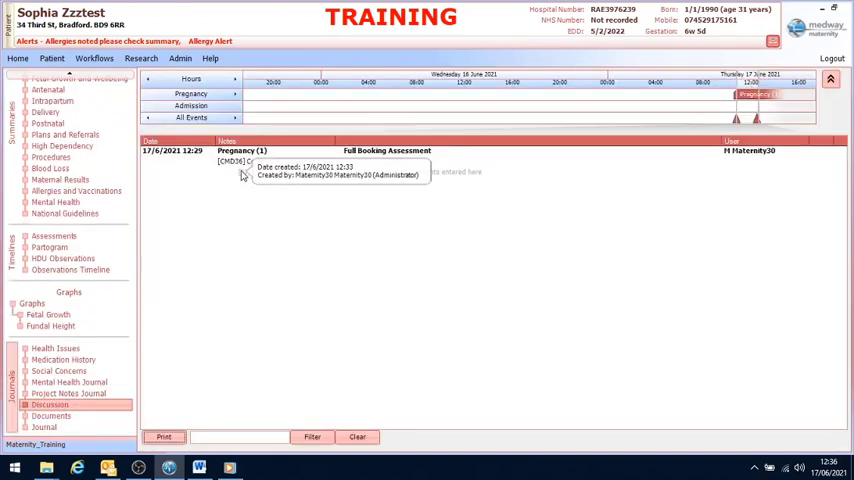
{"action": "left_click", "coordinate": [300, 160]}
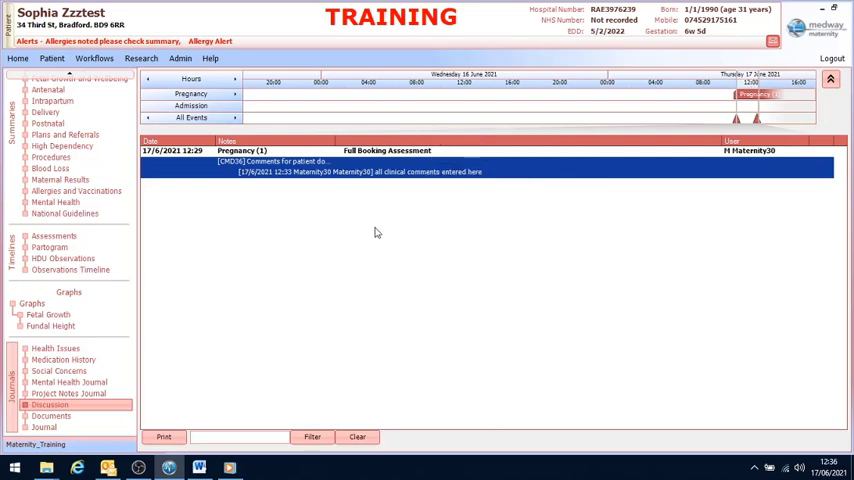